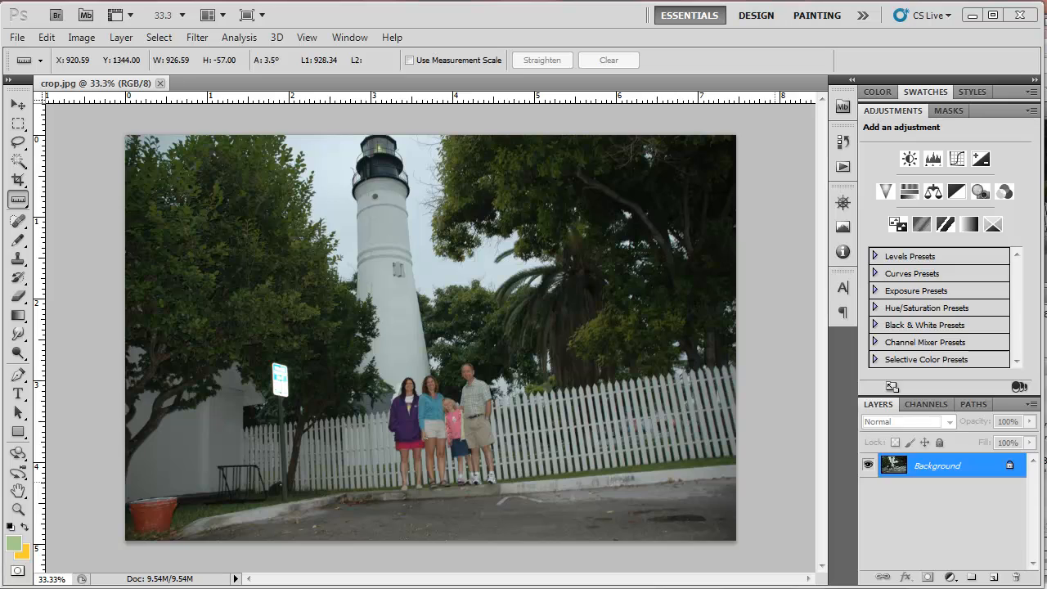
{"action": "mouse_move", "coordinate": [296, 281]}
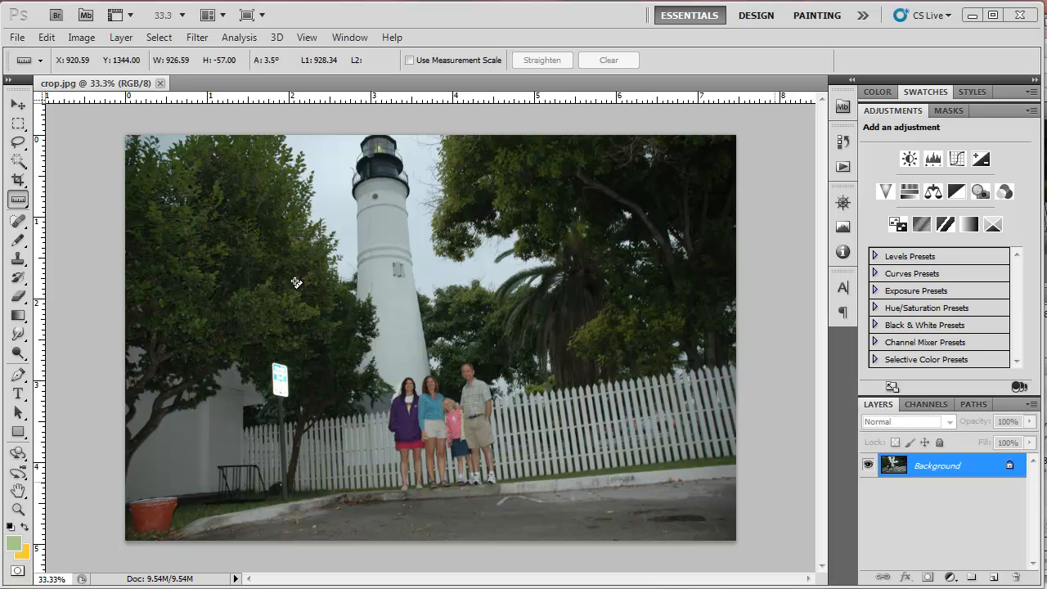
{"action": "mouse_move", "coordinate": [25, 69]}
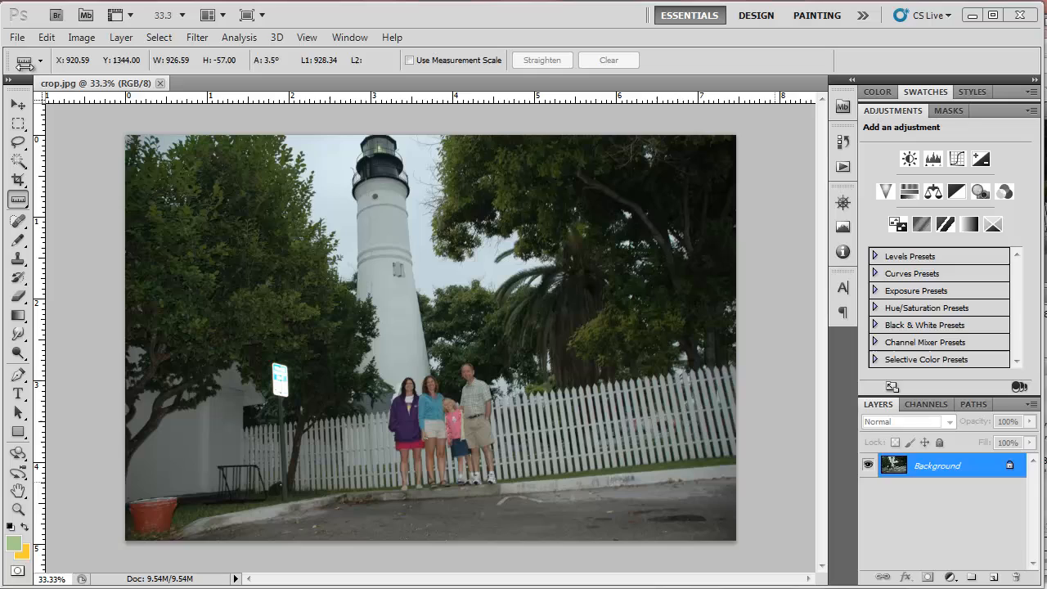
{"action": "mouse_move", "coordinate": [416, 402]}
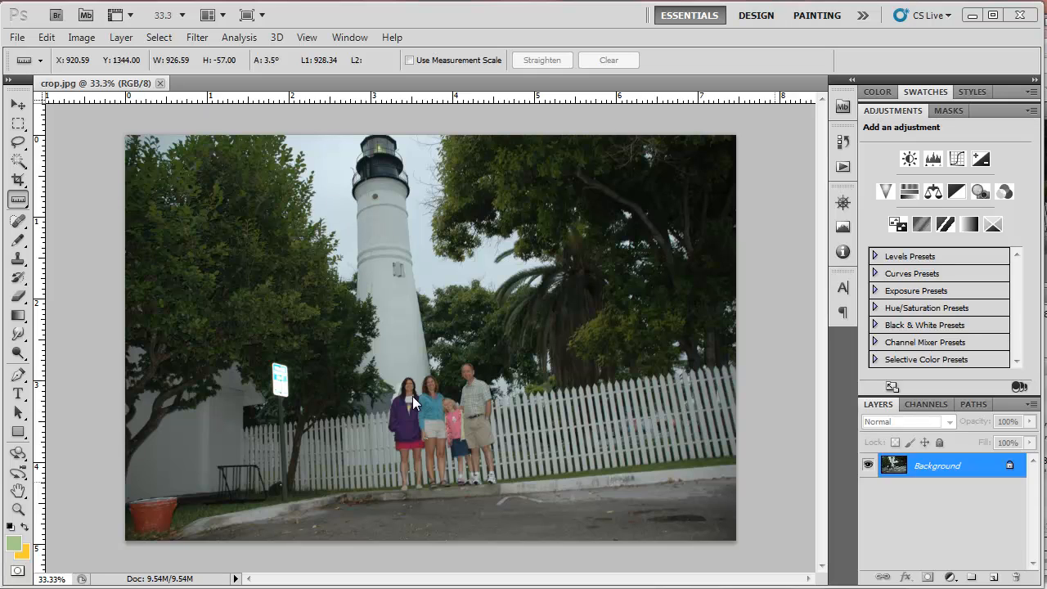
{"action": "mouse_move", "coordinate": [314, 285]}
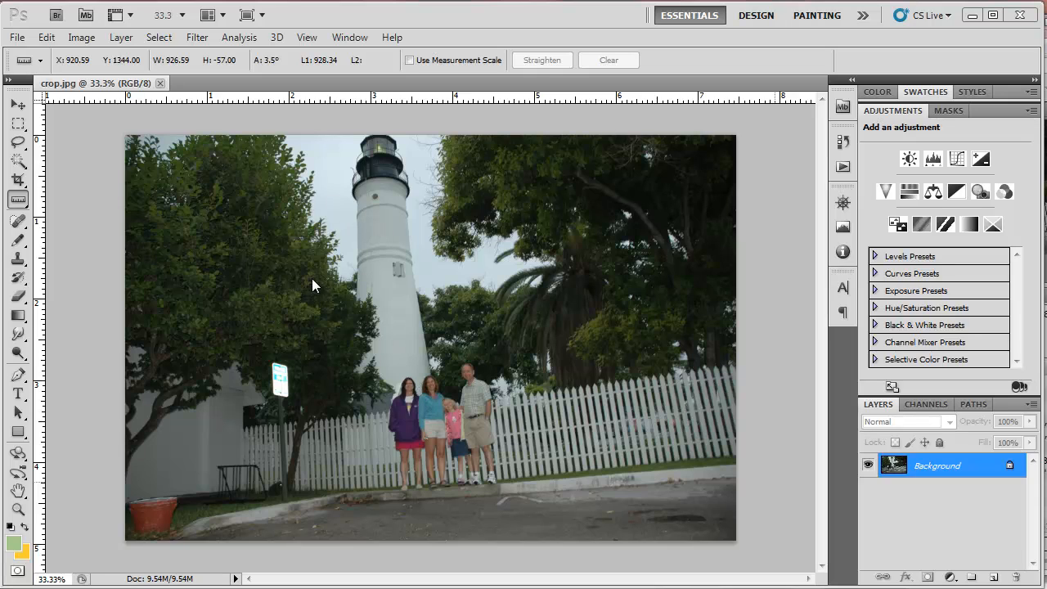
{"action": "mouse_move", "coordinate": [374, 285]}
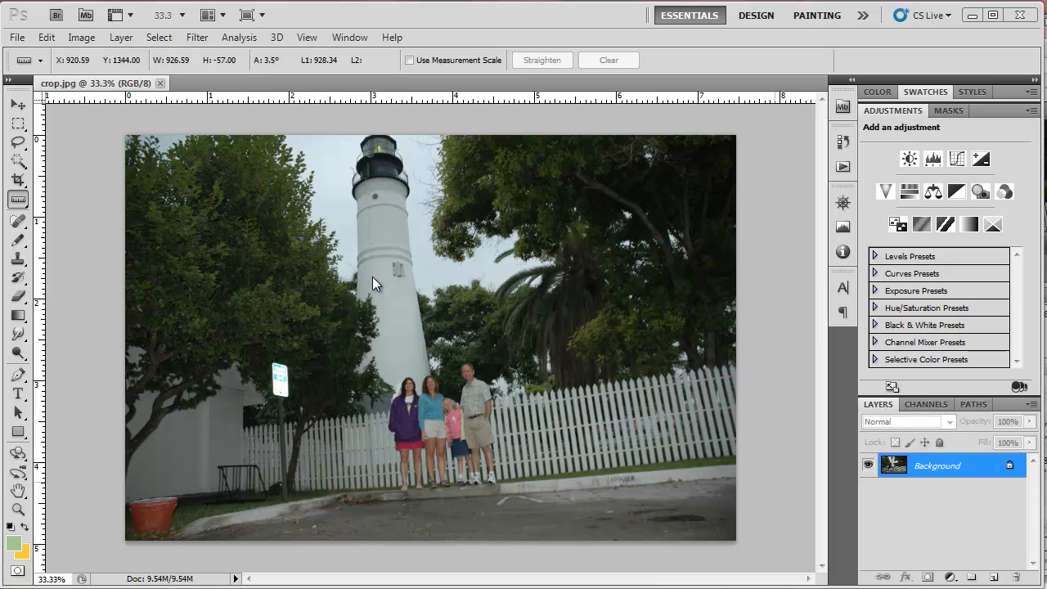
{"action": "mouse_move", "coordinate": [350, 274]}
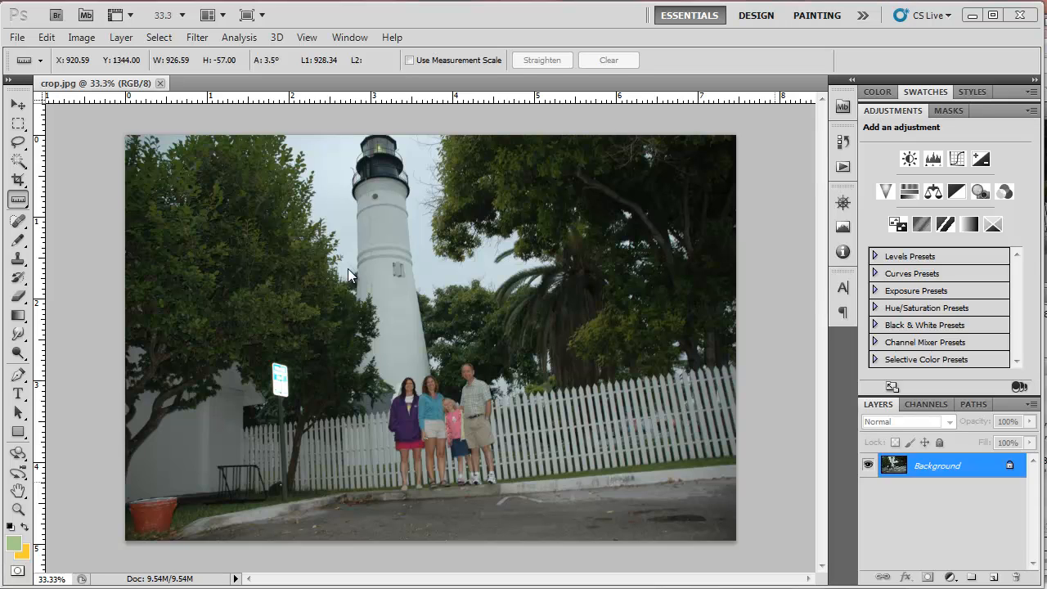
{"action": "mouse_move", "coordinate": [357, 308]}
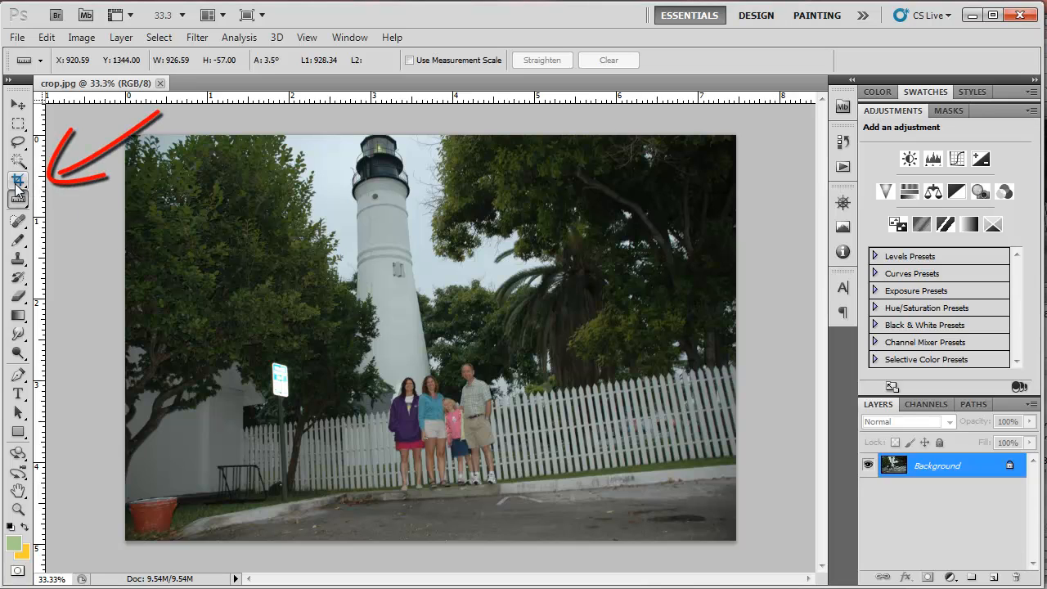
Draw a vertical crop box over the lighthouse and family, extended up to the lighthouse top.
{"action": "left_click", "coordinate": [18, 180]}
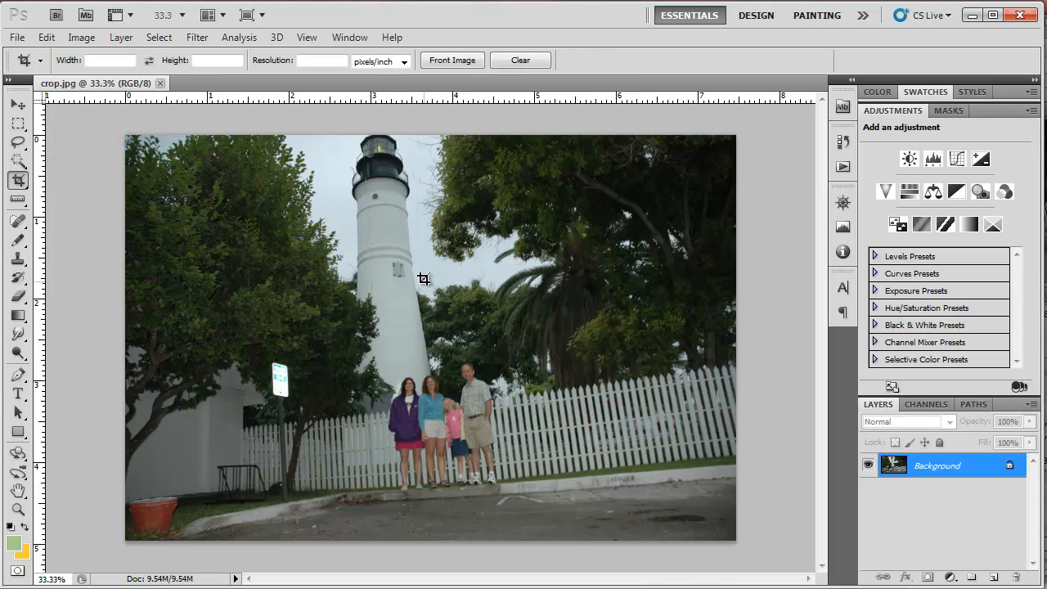
{"action": "mouse_move", "coordinate": [311, 176]}
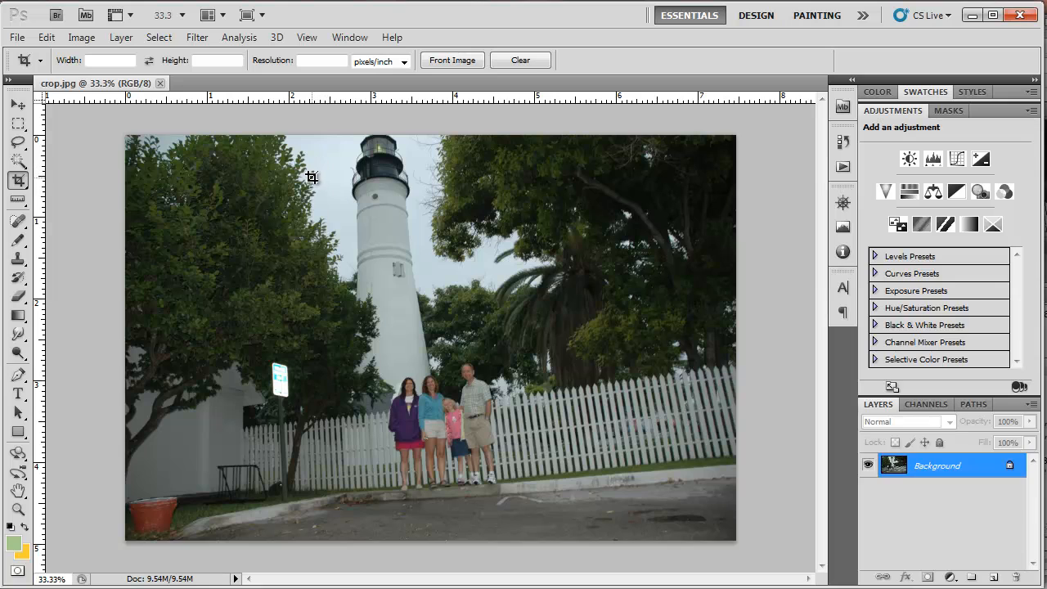
{"action": "left_click_drag", "start_coordinate": [310, 177], "coordinate": [609, 516]}
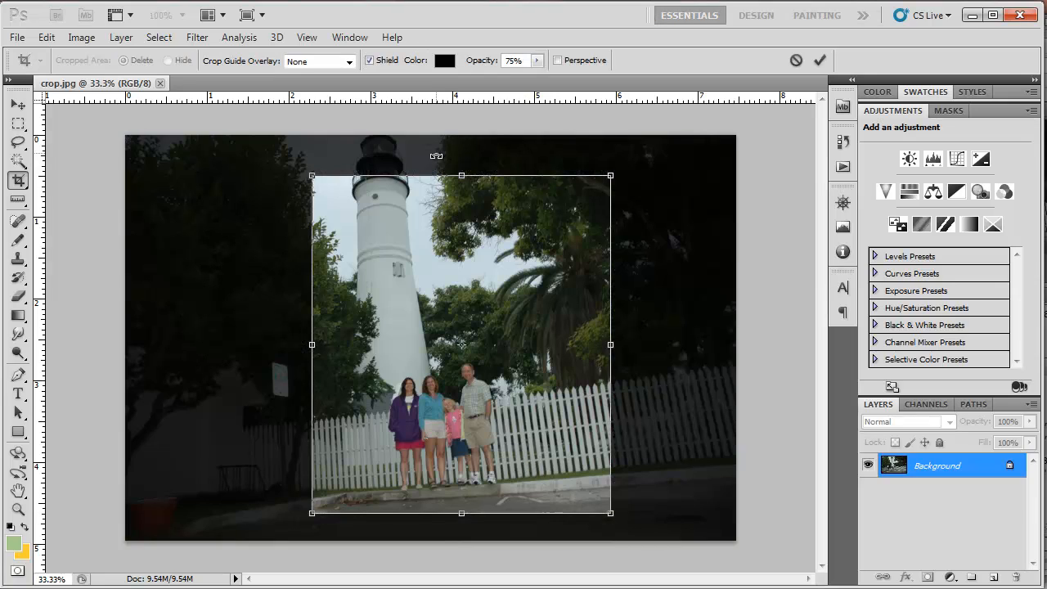
{"action": "left_click_drag", "start_coordinate": [461, 175], "coordinate": [461, 153]}
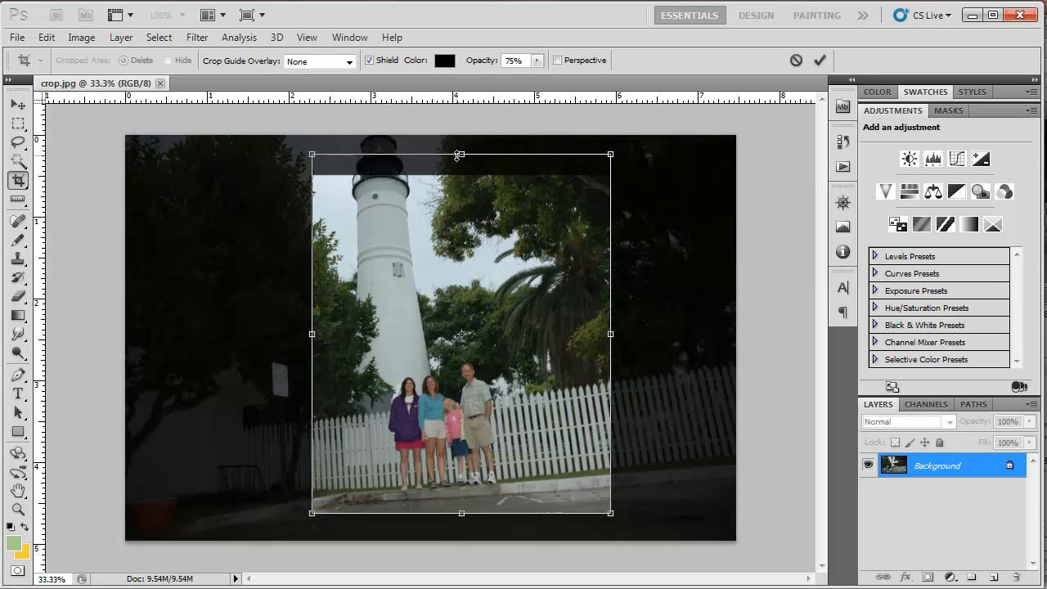
{"action": "left_click_drag", "start_coordinate": [457, 154], "coordinate": [461, 150]}
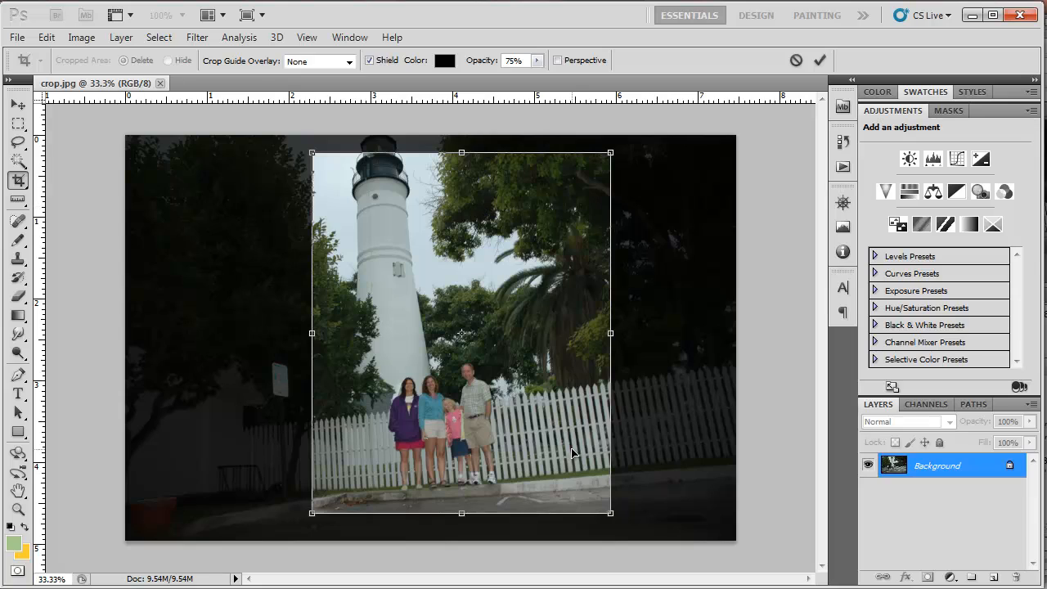
{"action": "mouse_move", "coordinate": [638, 522]}
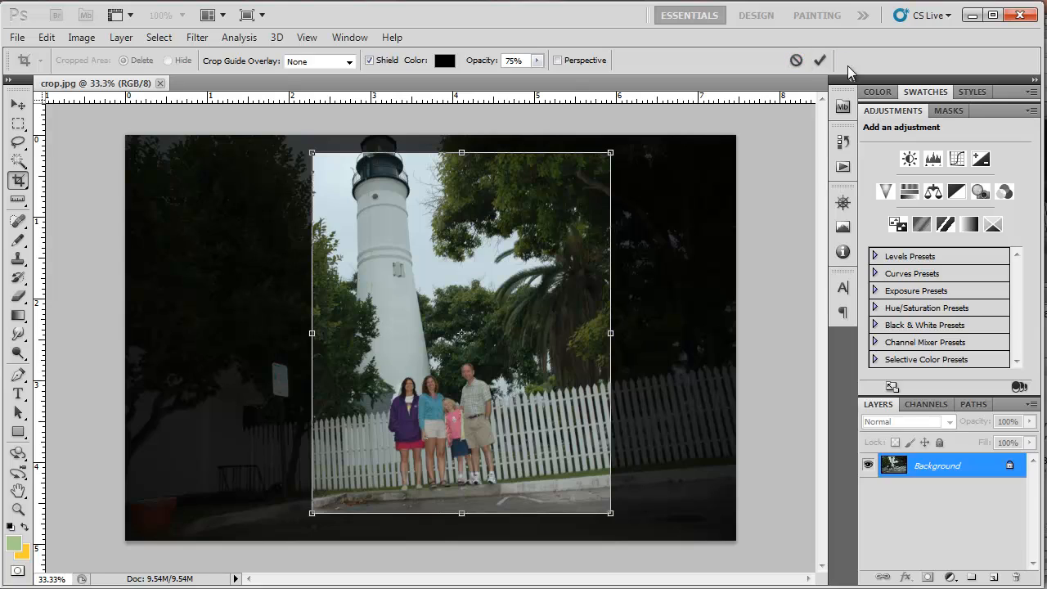
{"action": "mouse_move", "coordinate": [819, 59]}
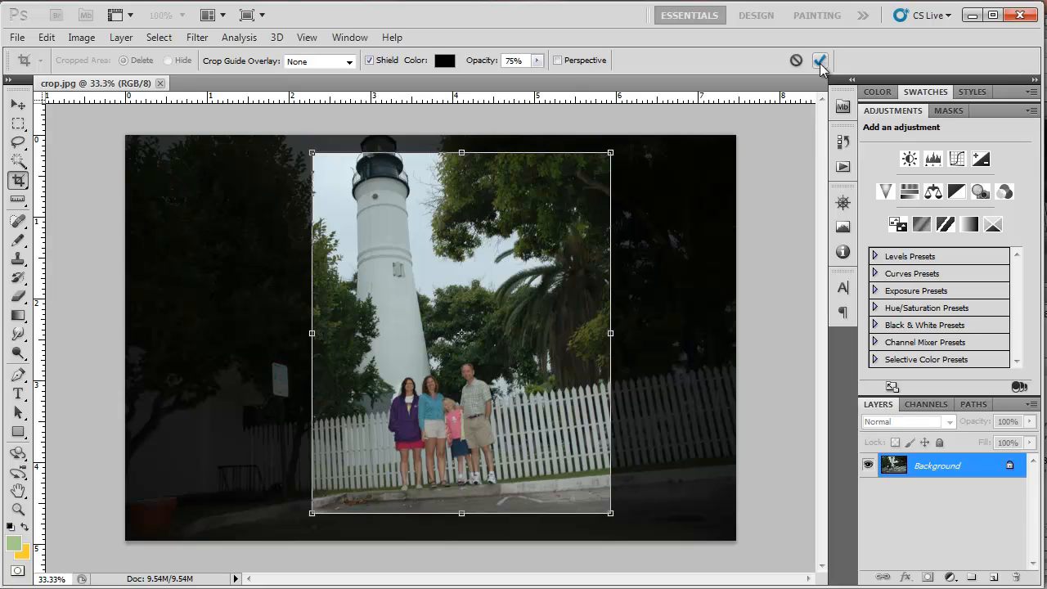
{"action": "mouse_move", "coordinate": [636, 523]}
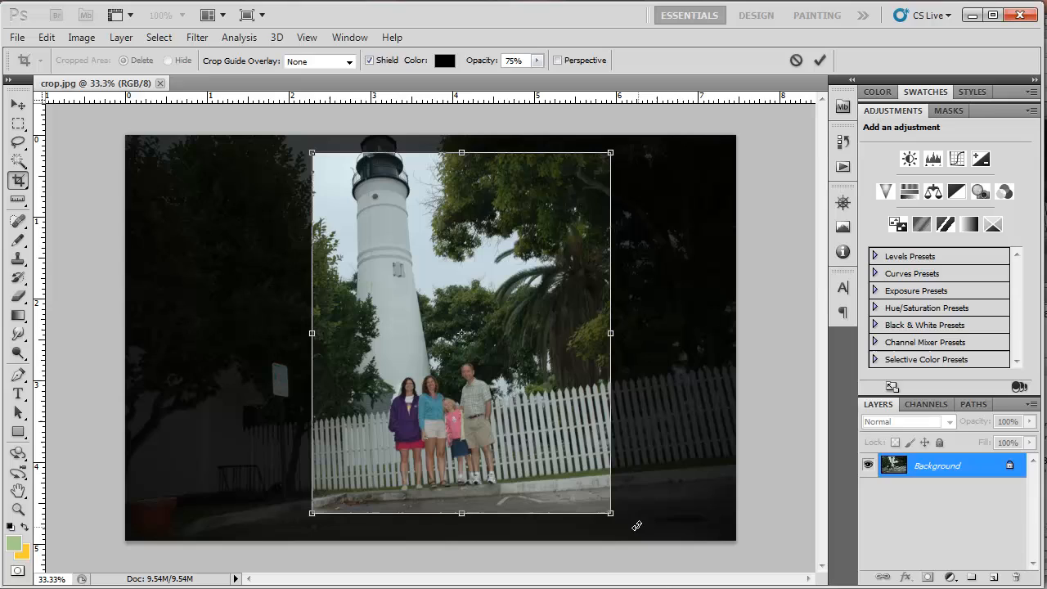
{"action": "mouse_move", "coordinate": [583, 530]}
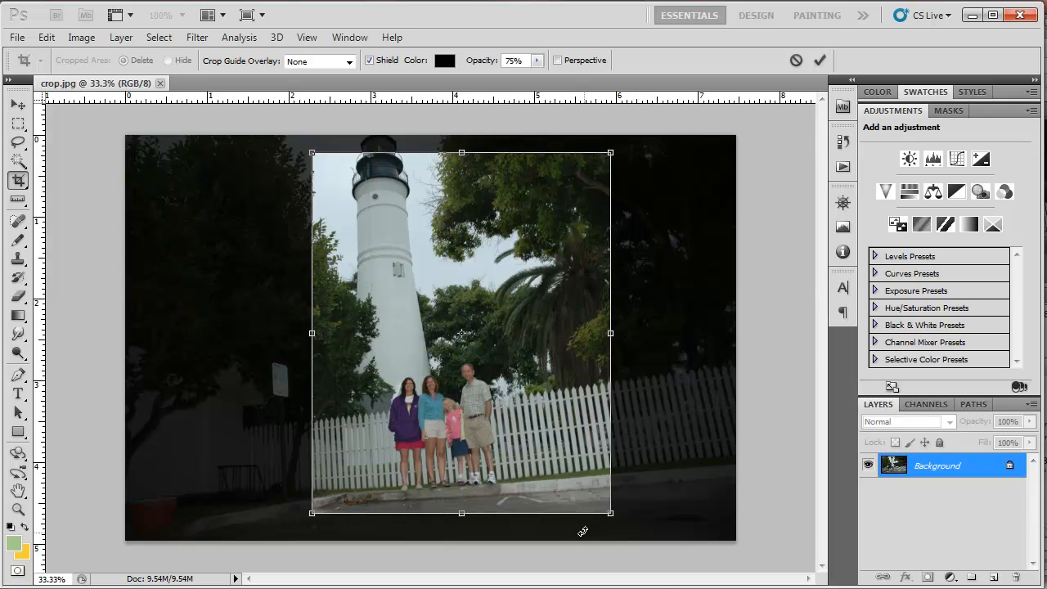
{"action": "mouse_move", "coordinate": [546, 376]}
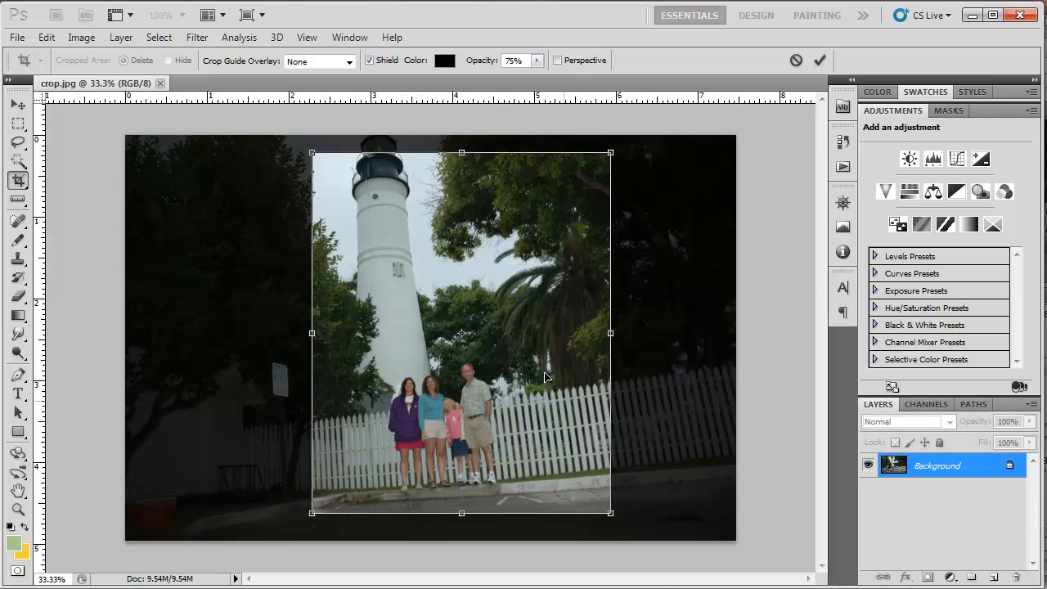
{"action": "mouse_move", "coordinate": [392, 514]}
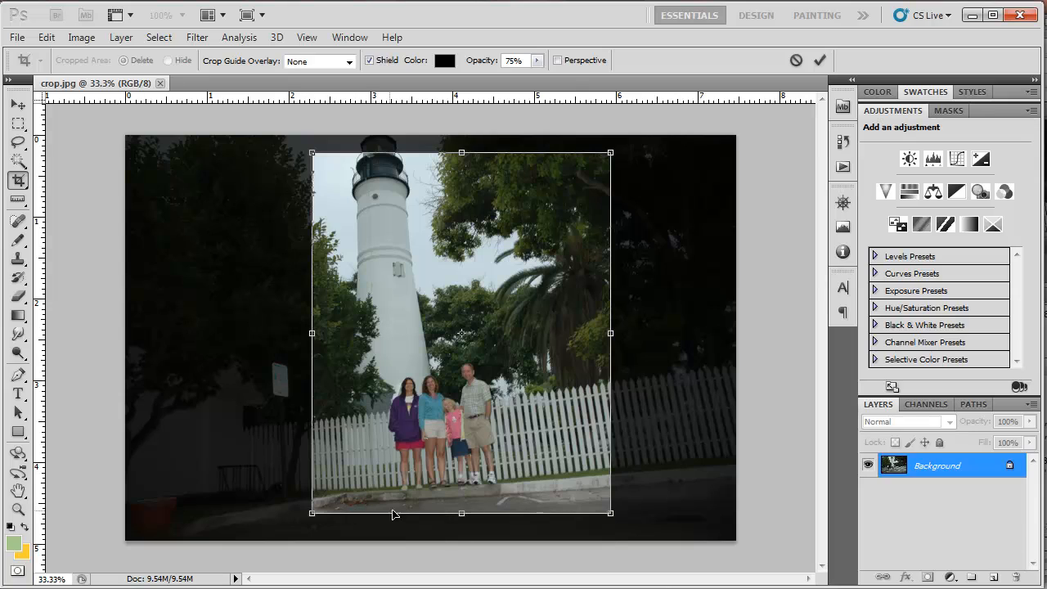
{"action": "mouse_move", "coordinate": [471, 504]}
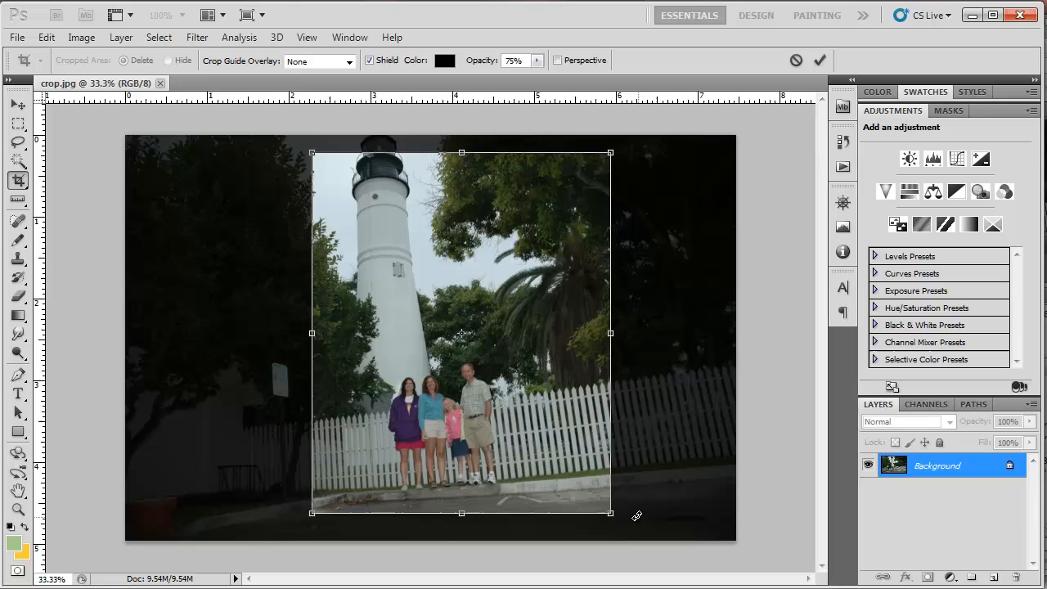
{"action": "mouse_move", "coordinate": [628, 523]}
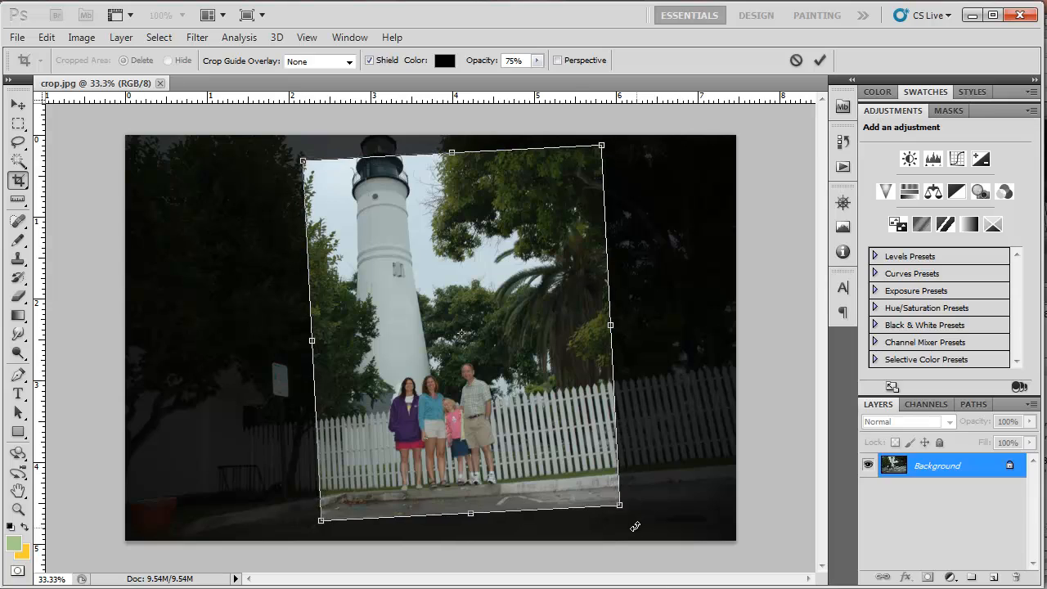
{"action": "mouse_move", "coordinate": [487, 500]}
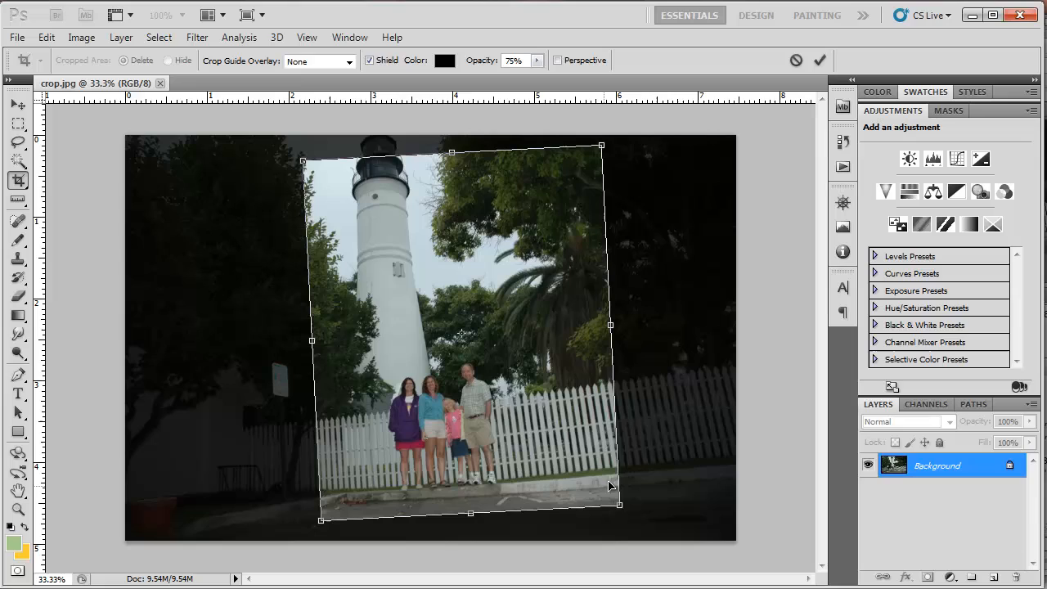
{"action": "mouse_move", "coordinate": [663, 343]}
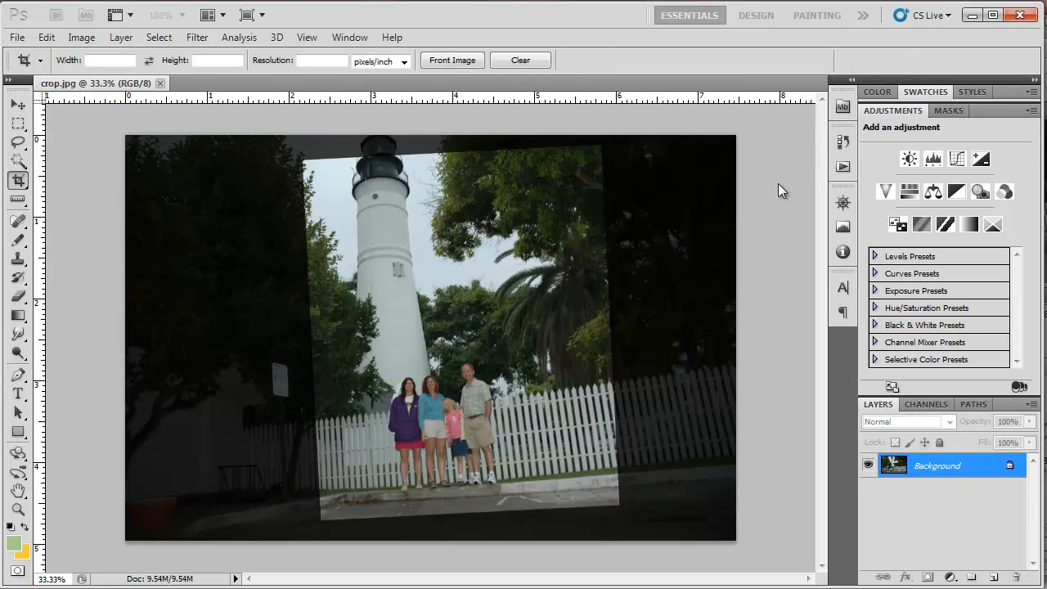
Commit the rotated crop to get a straightened portrait of the lighthouse.
{"action": "key", "text": "Return"}
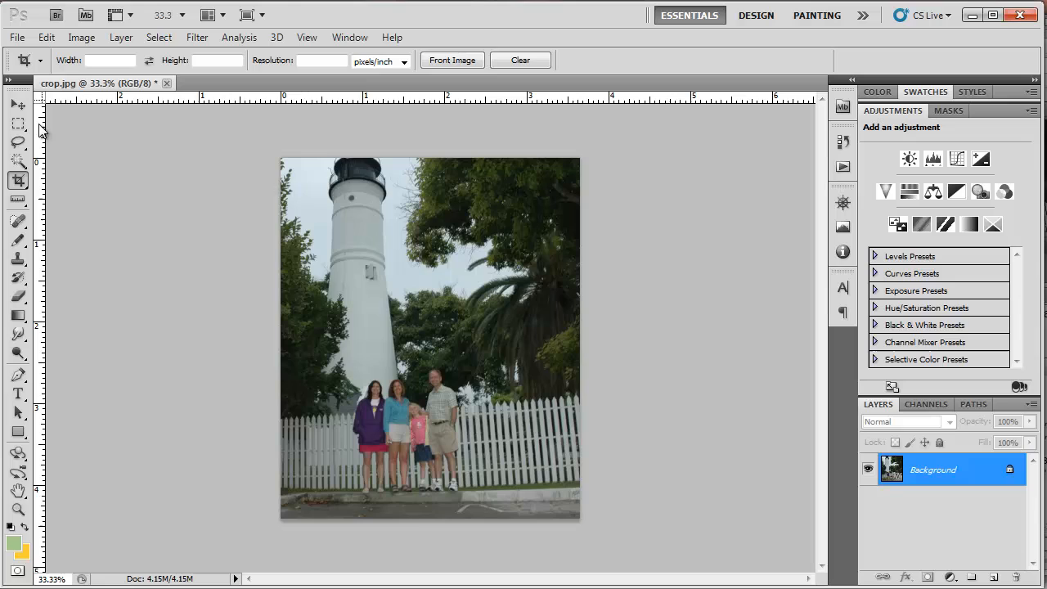
Revert the photo to its last saved, uncropped wide state via File > Revert.
{"action": "left_click", "coordinate": [16, 36]}
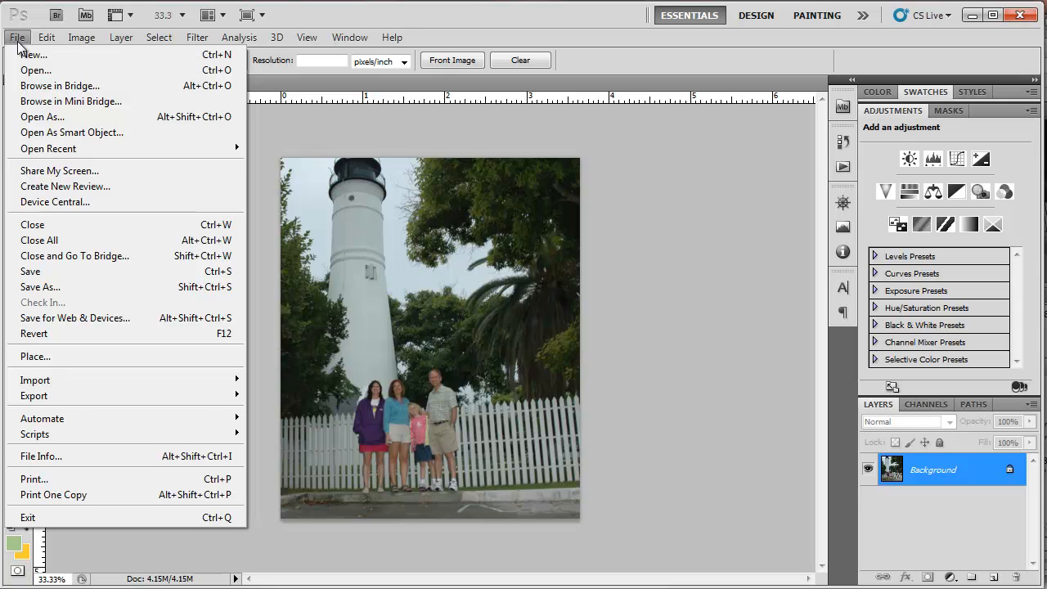
{"action": "mouse_move", "coordinate": [42, 224]}
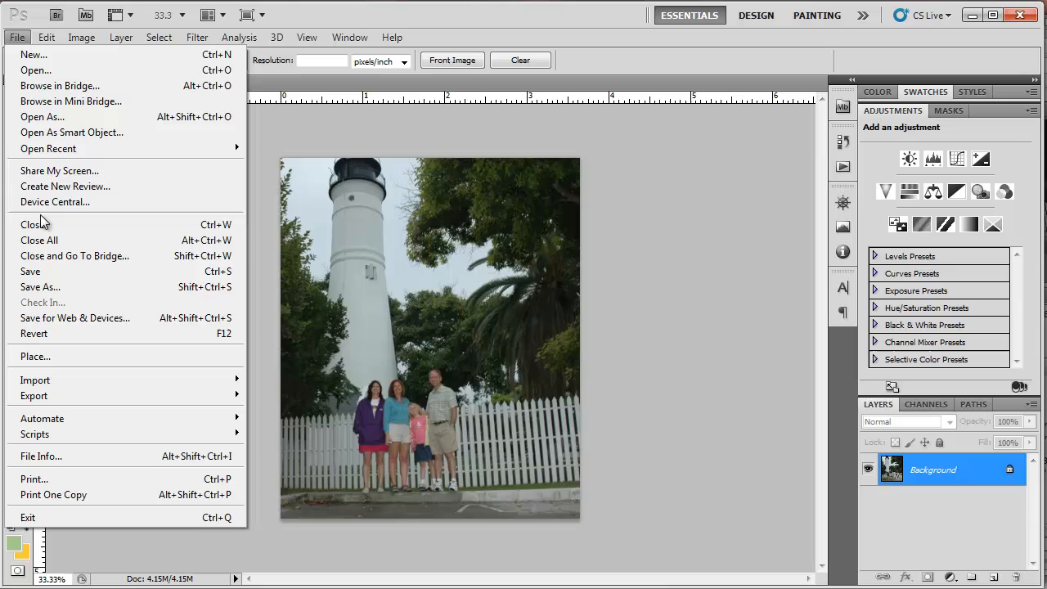
{"action": "mouse_move", "coordinate": [40, 303]}
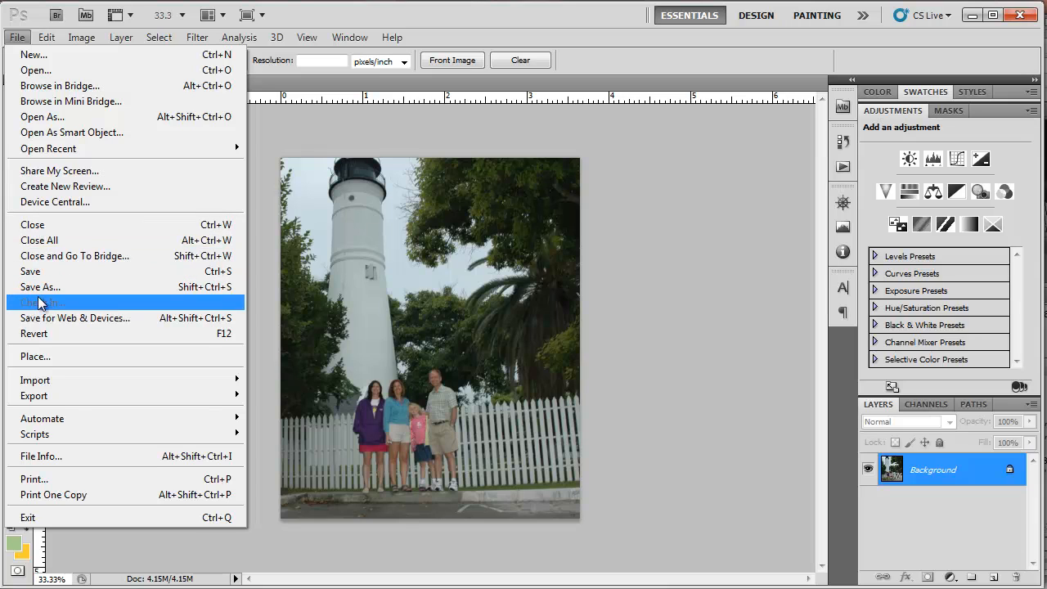
{"action": "mouse_move", "coordinate": [50, 338]}
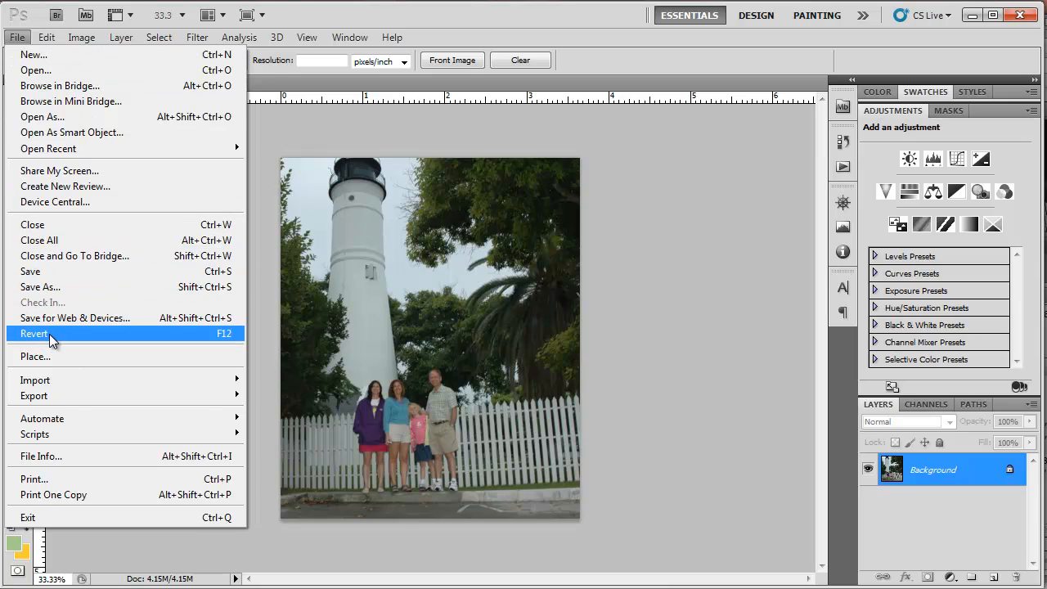
{"action": "left_click", "coordinate": [35, 333]}
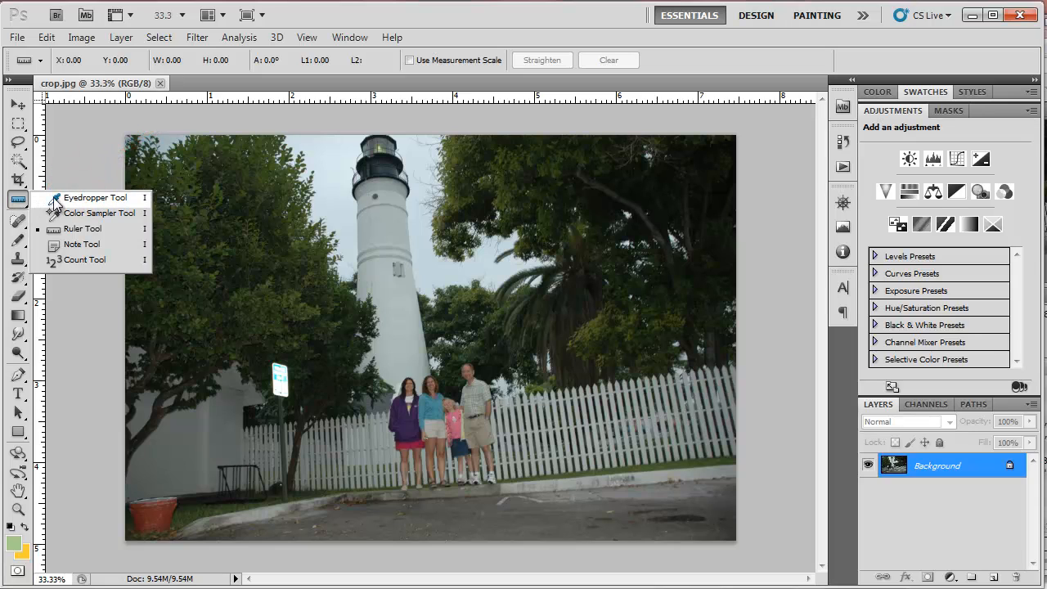
{"action": "mouse_move", "coordinate": [18, 205]}
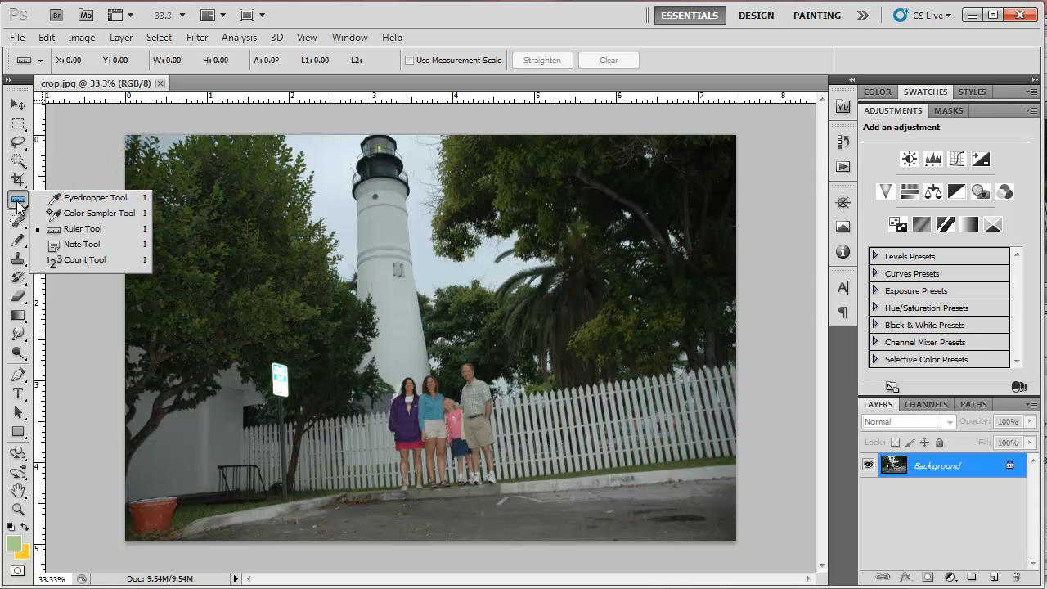
{"action": "mouse_move", "coordinate": [85, 216]}
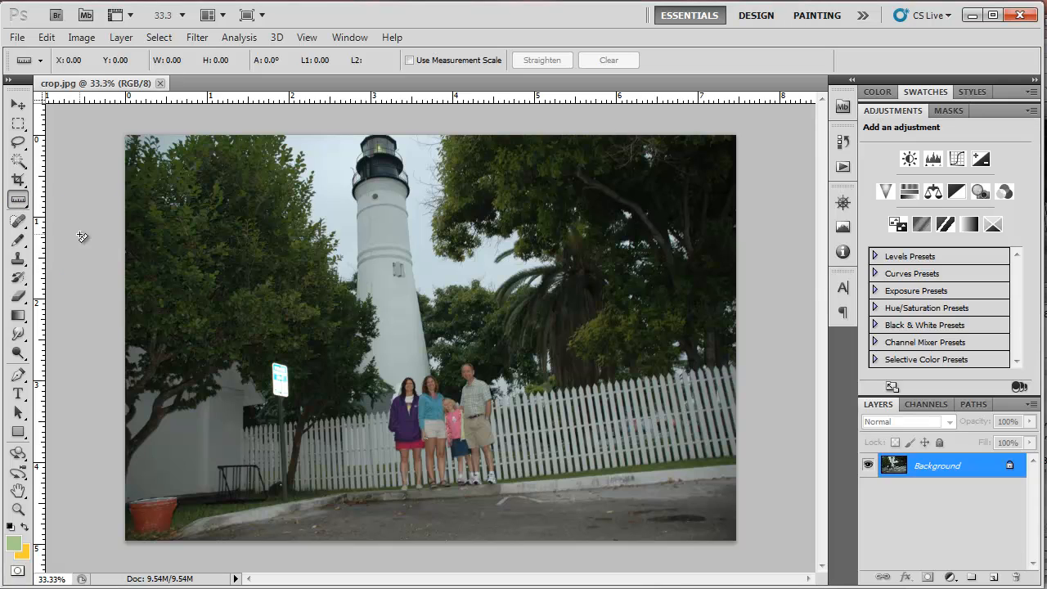
{"action": "mouse_move", "coordinate": [425, 494]}
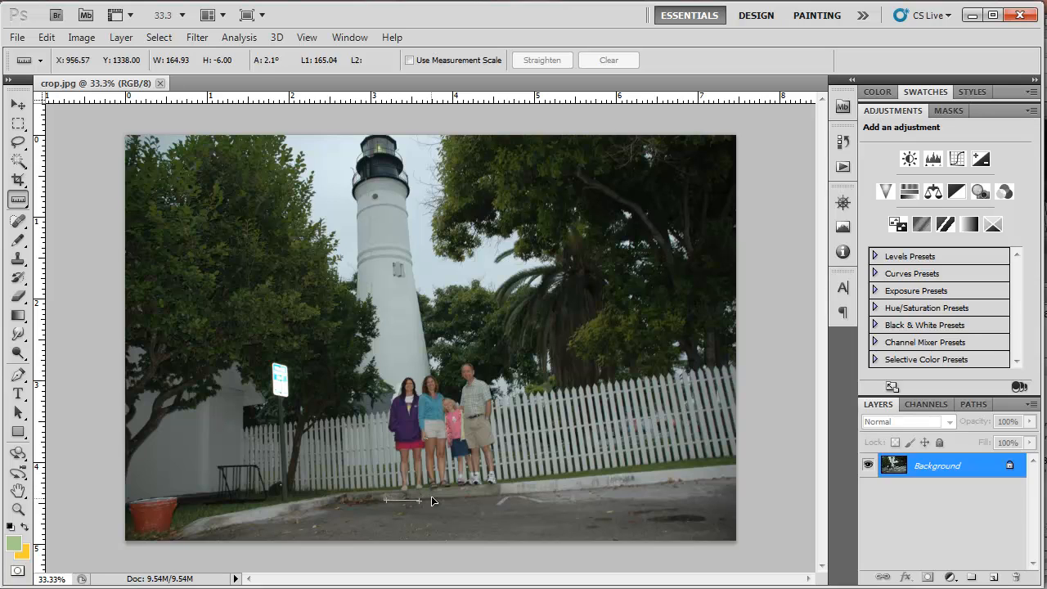
Measure the pavement edge tilt with a ruler line, about 3.3 degrees.
{"action": "left_click_drag", "start_coordinate": [419, 501], "coordinate": [585, 491]}
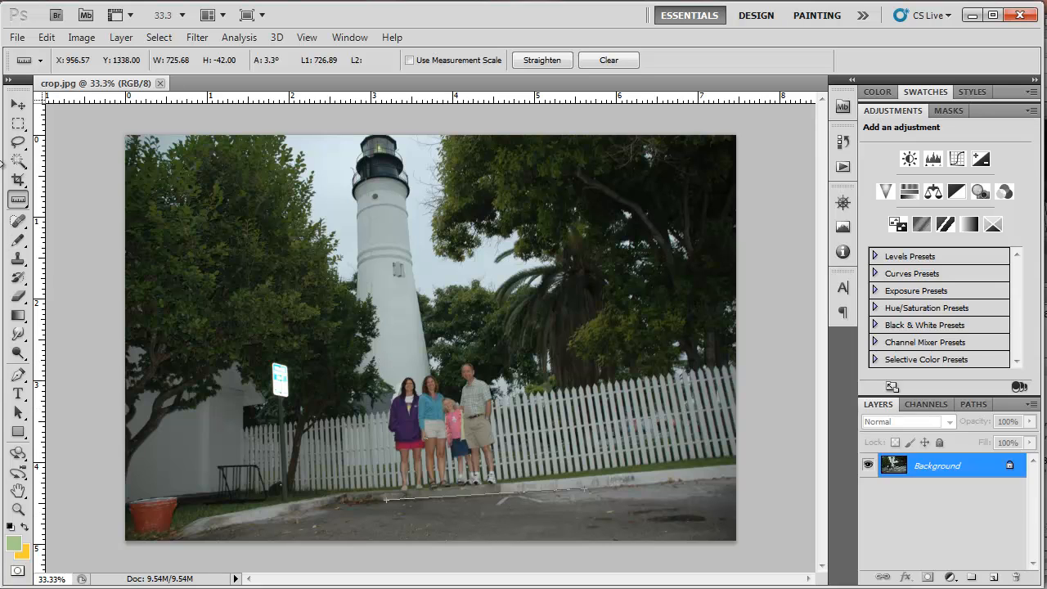
{"action": "mouse_move", "coordinate": [82, 36]}
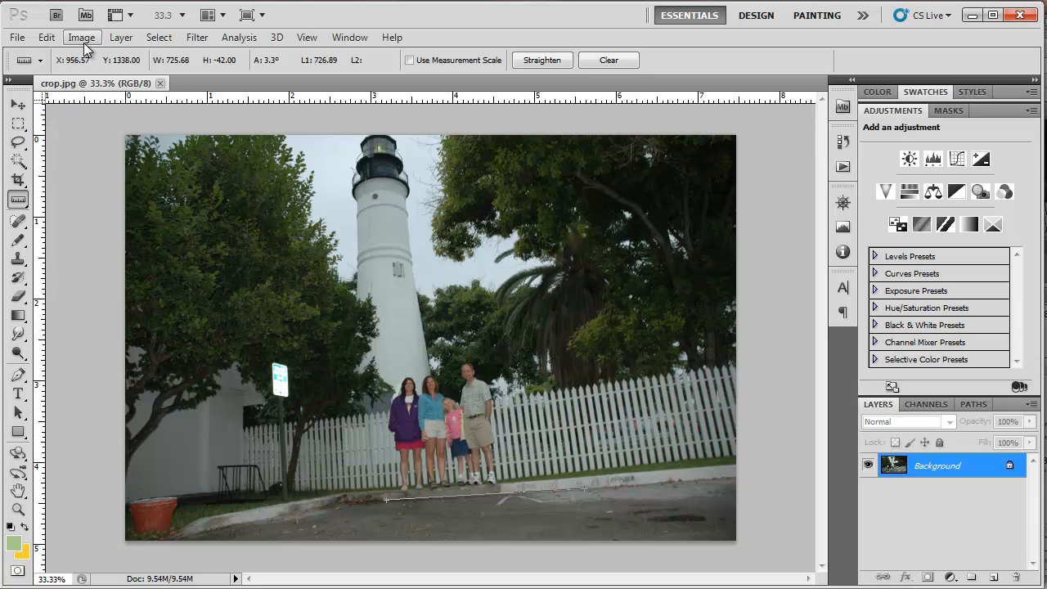
Rotate the canvas by the measured 3.3° clockwise via Image Rotation > Arbitrary.
{"action": "left_click", "coordinate": [82, 36]}
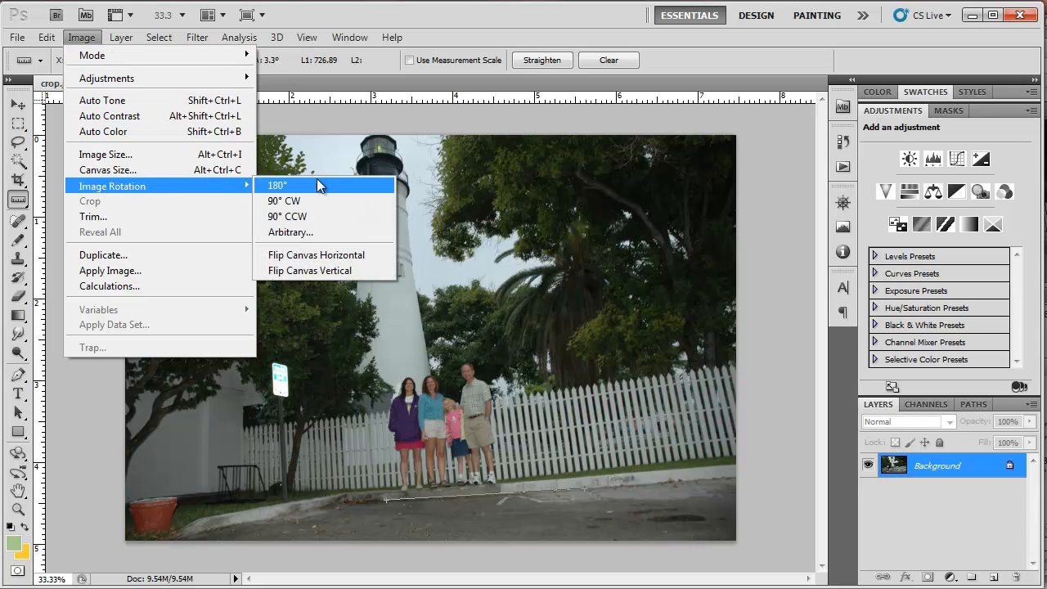
{"action": "mouse_move", "coordinate": [309, 237]}
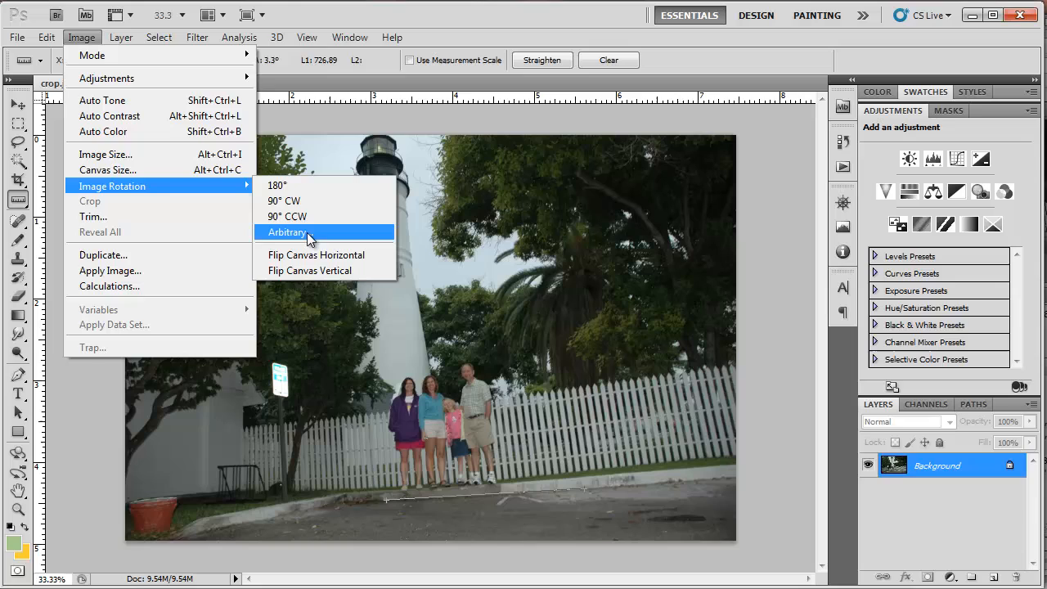
{"action": "mouse_move", "coordinate": [308, 242]}
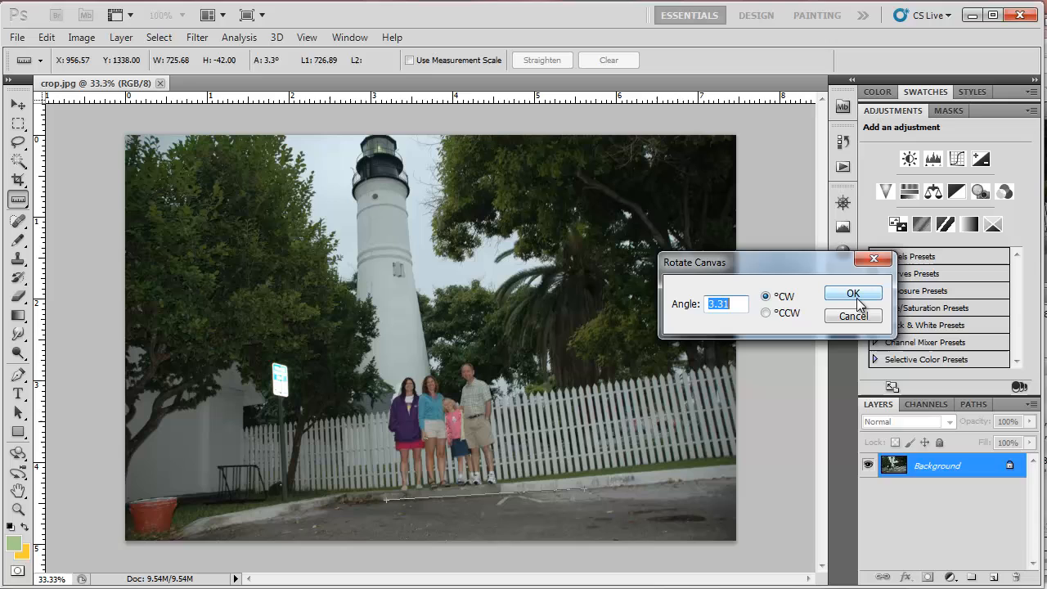
{"action": "left_click", "coordinate": [854, 292]}
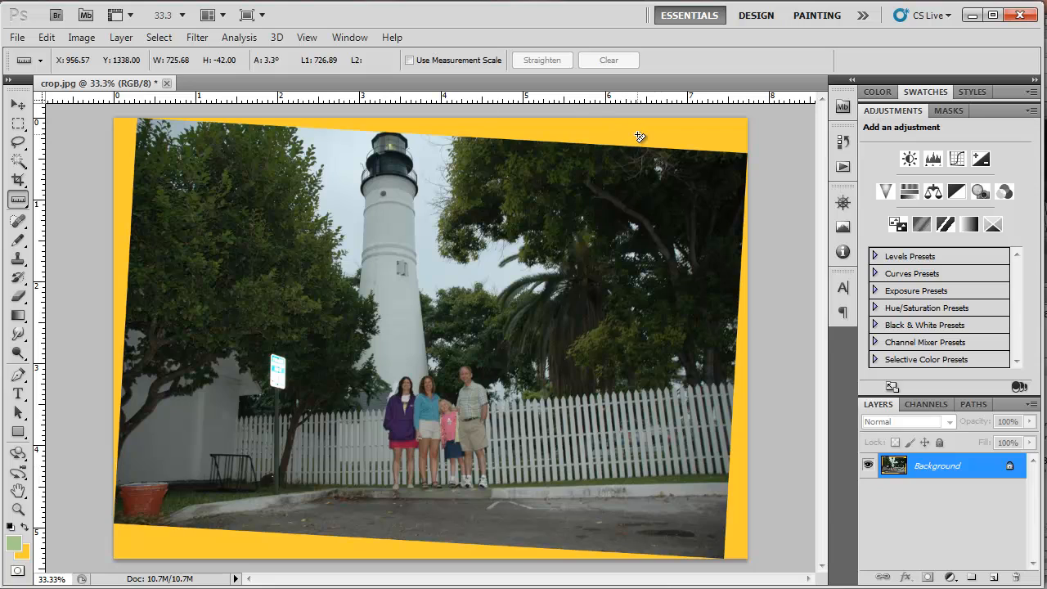
{"action": "mouse_move", "coordinate": [778, 351]}
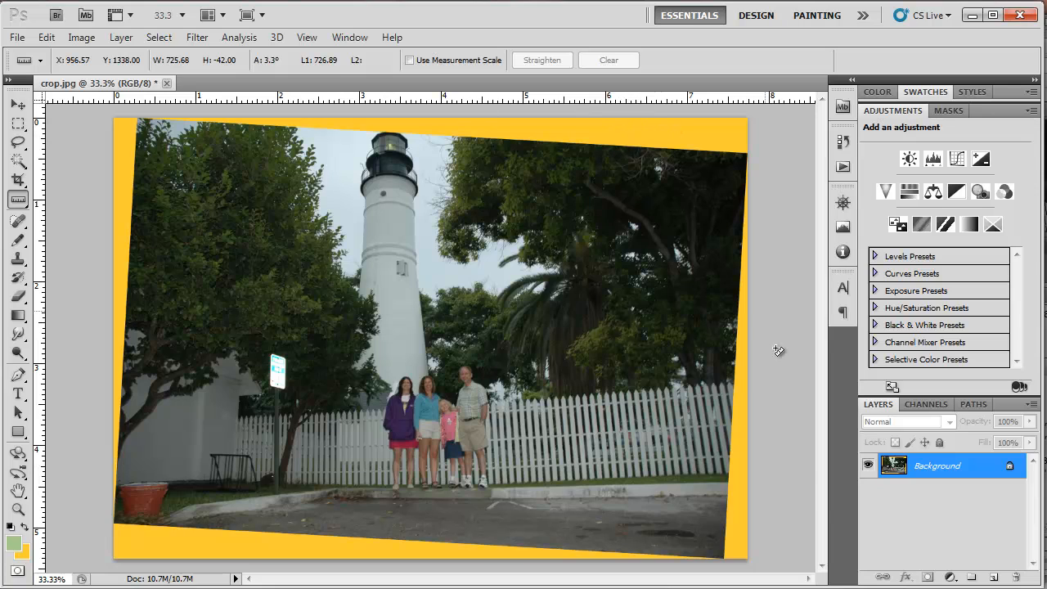
{"action": "mouse_move", "coordinate": [739, 511]}
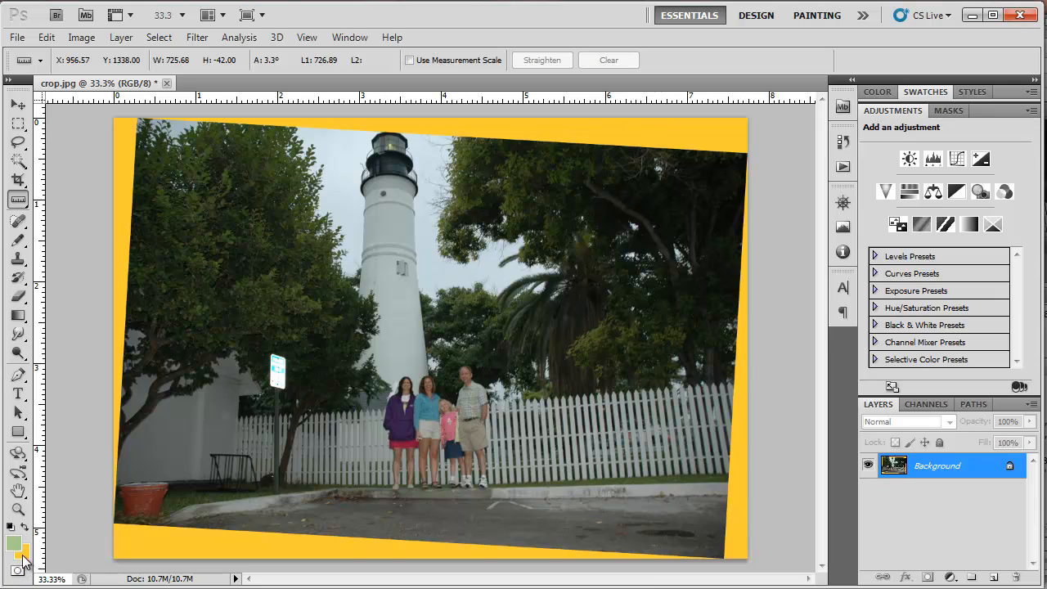
{"action": "mouse_move", "coordinate": [24, 560]}
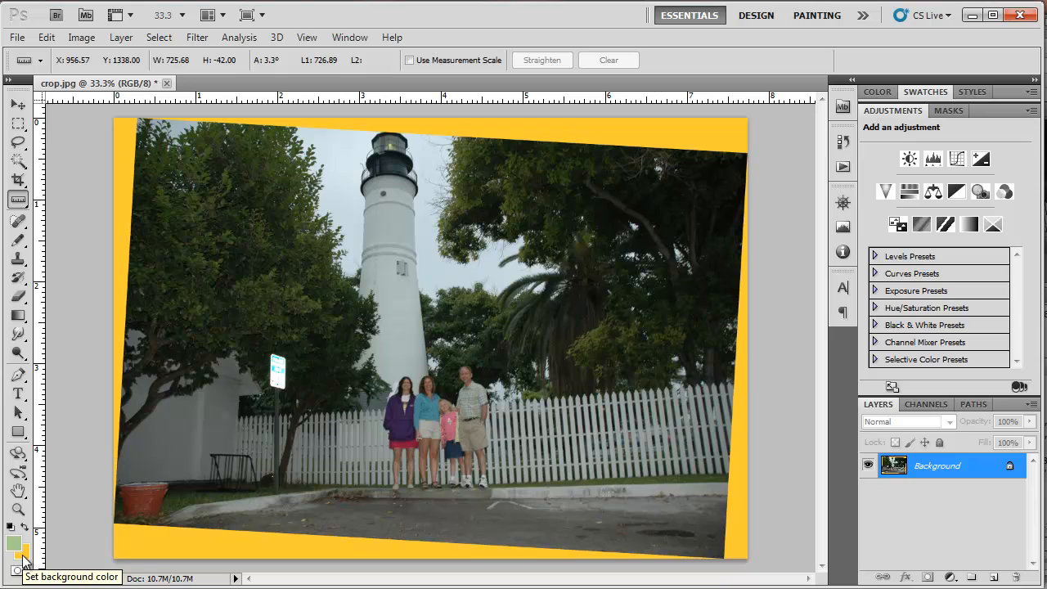
{"action": "mouse_move", "coordinate": [476, 317]}
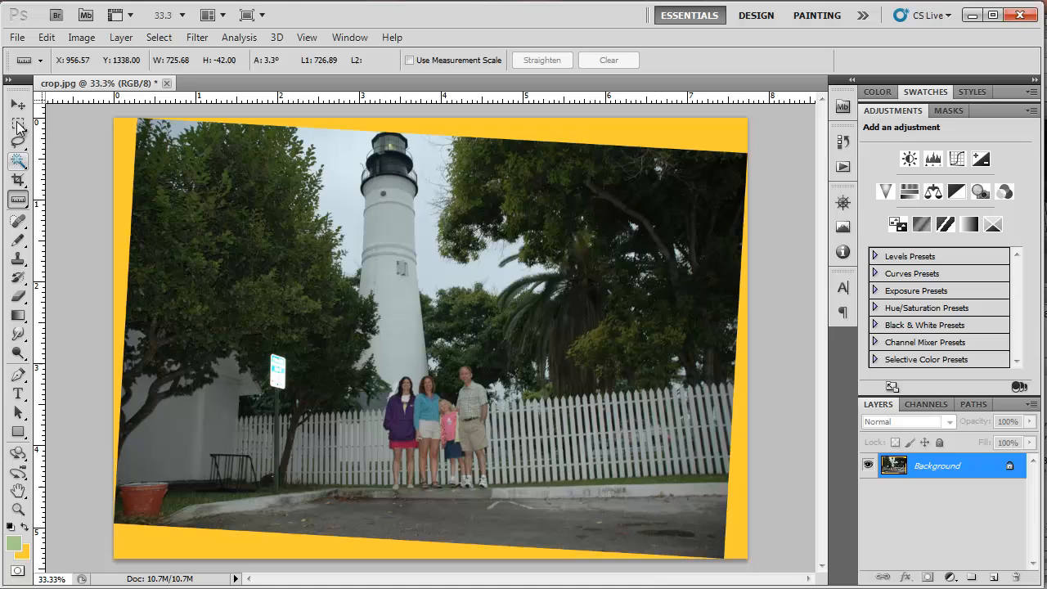
Crop the leveled photo to a tall frame around the lighthouse and family, removing the corner wedges.
{"action": "left_click", "coordinate": [18, 180]}
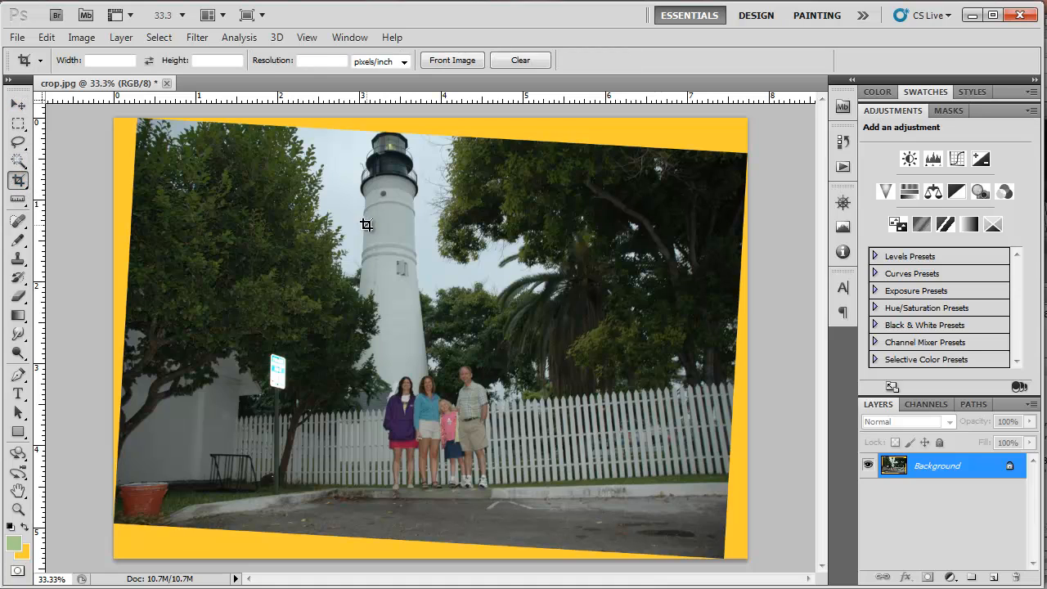
{"action": "left_click_drag", "start_coordinate": [366, 225], "coordinate": [540, 515]}
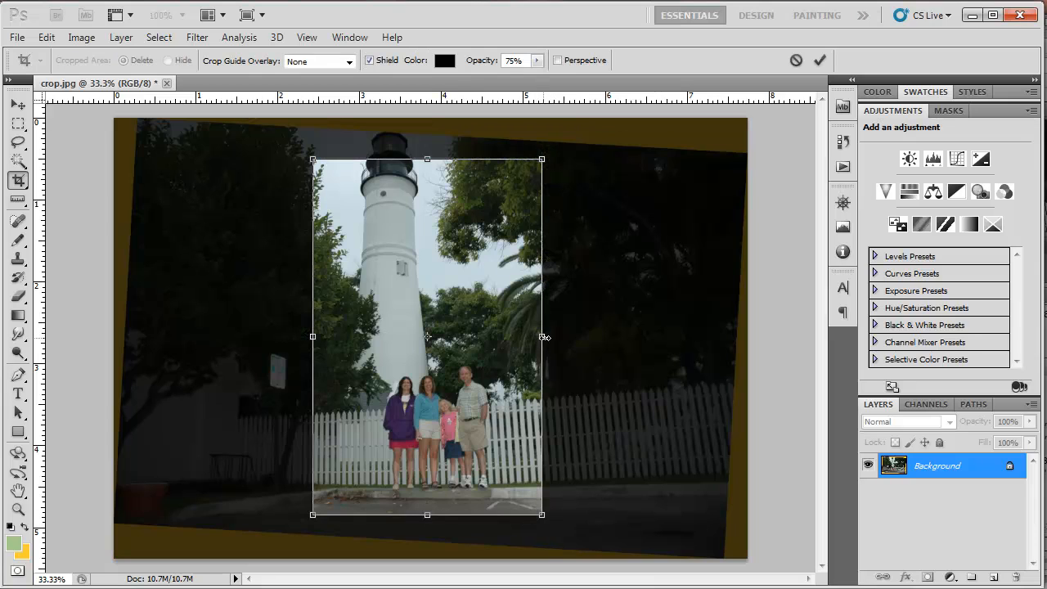
{"action": "left_click_drag", "start_coordinate": [543, 337], "coordinate": [549, 337]}
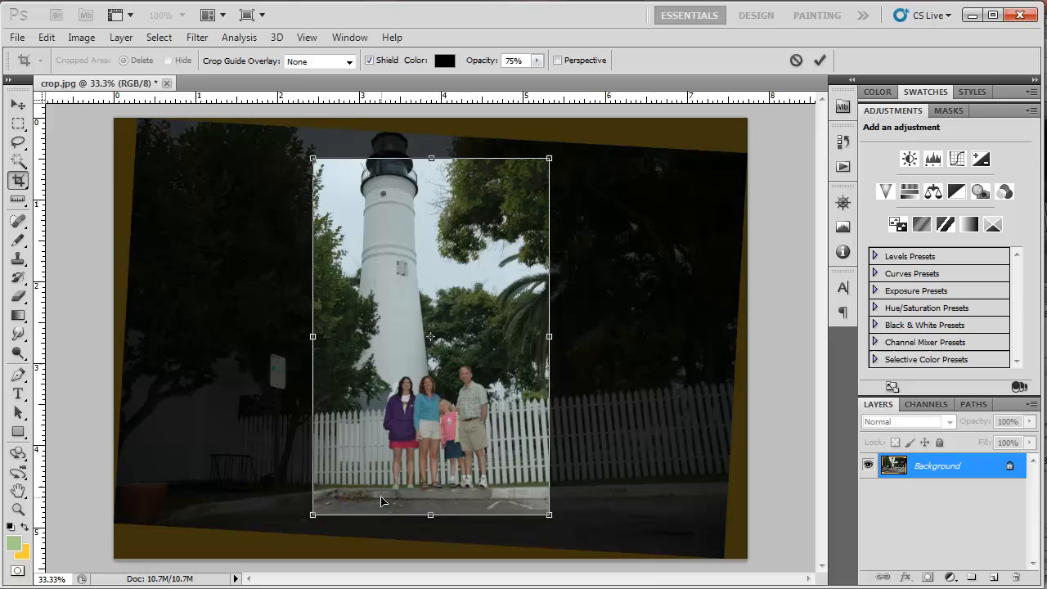
{"action": "left_click_drag", "start_coordinate": [431, 513], "coordinate": [431, 507]}
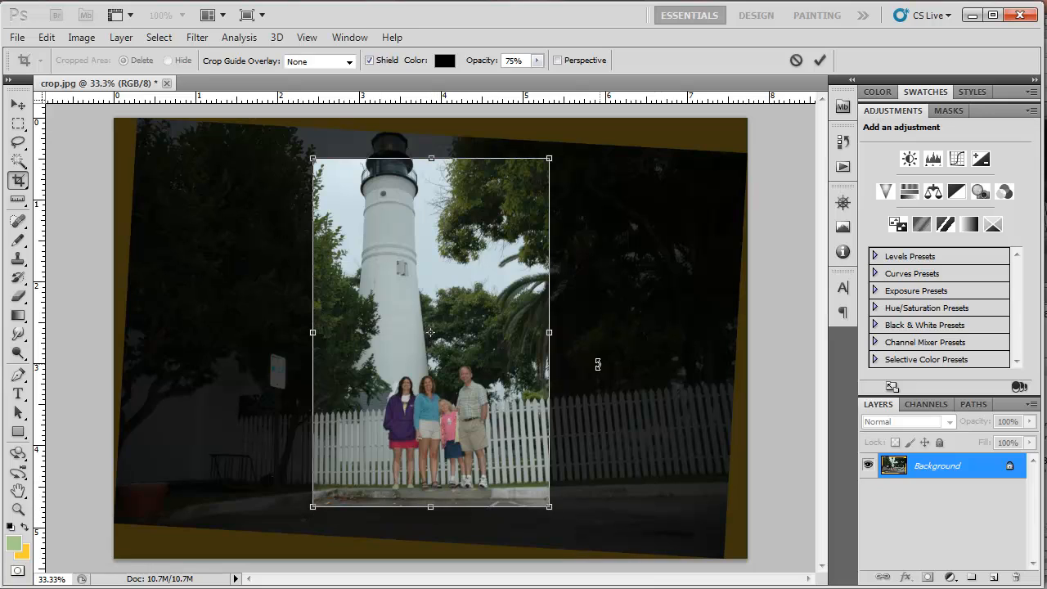
{"action": "left_click", "coordinate": [819, 59]}
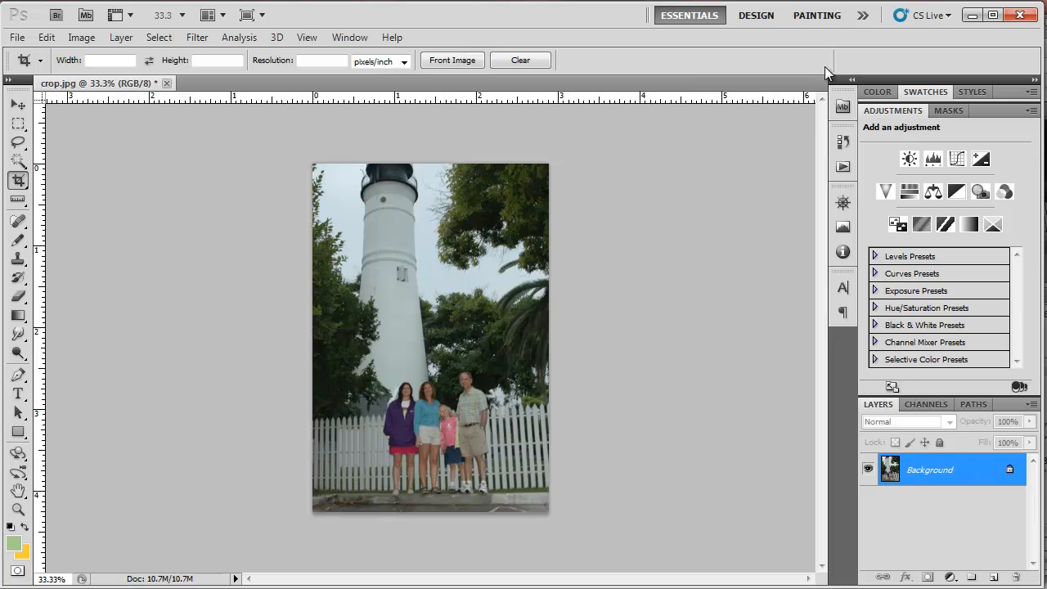